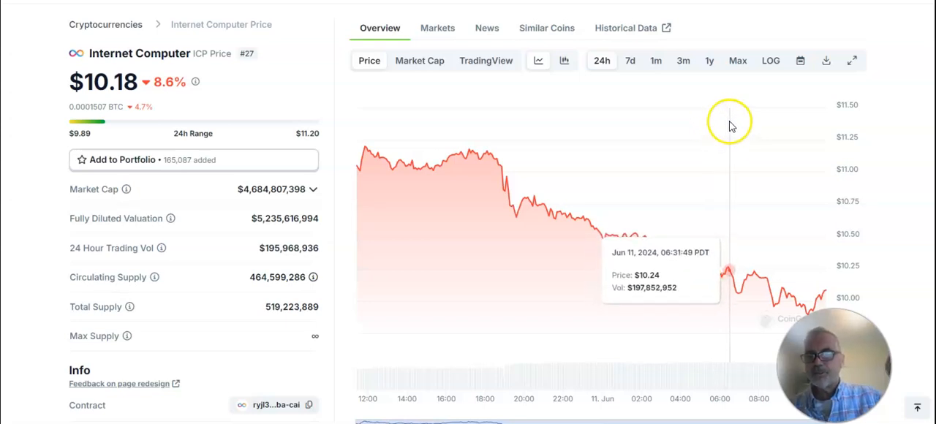
mouse_move(585, 131)
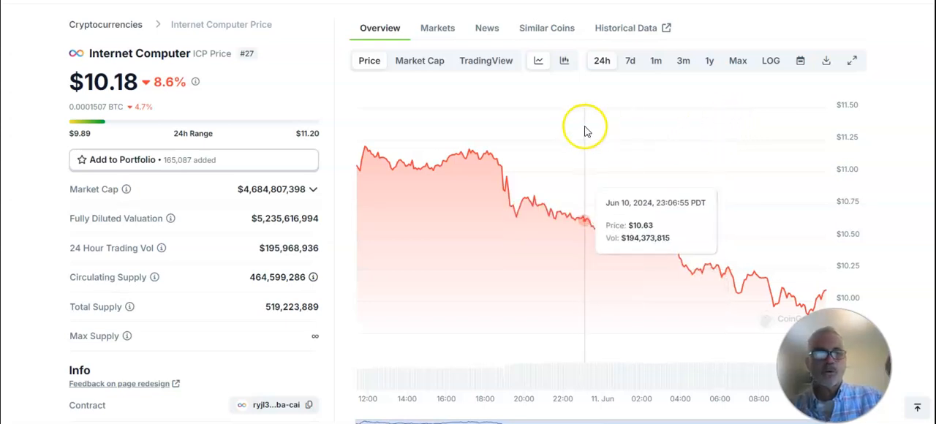
mouse_move(859, 79)
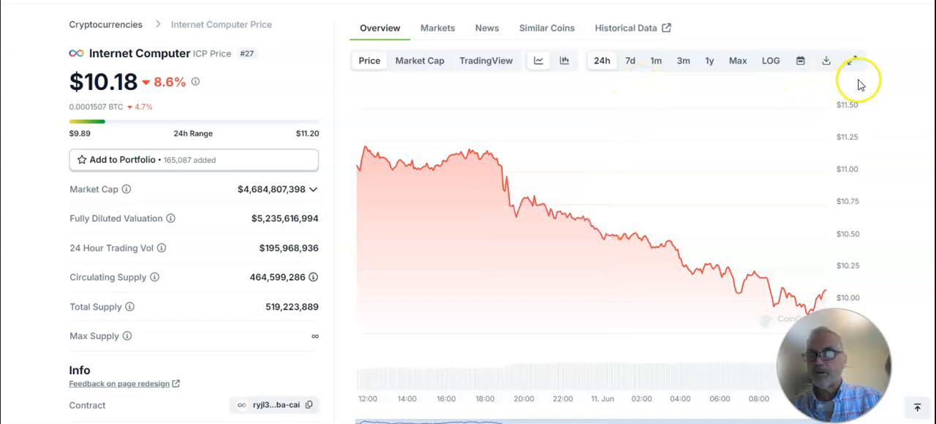
mouse_move(153, 91)
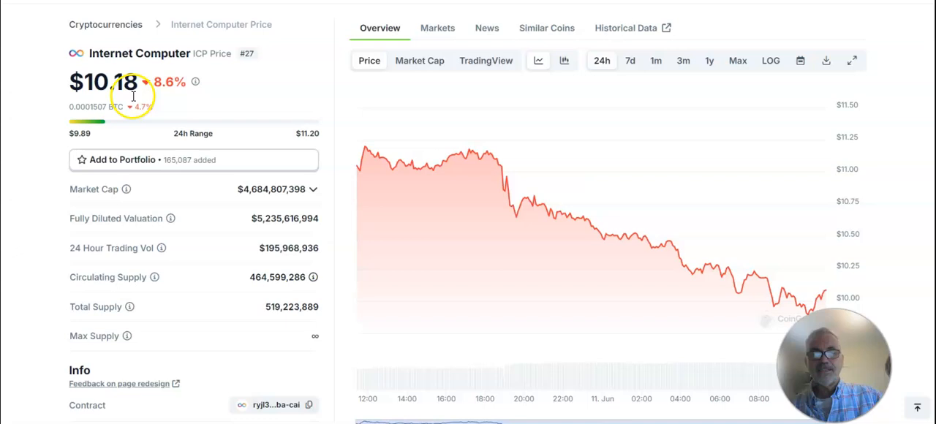
mouse_move(358, 159)
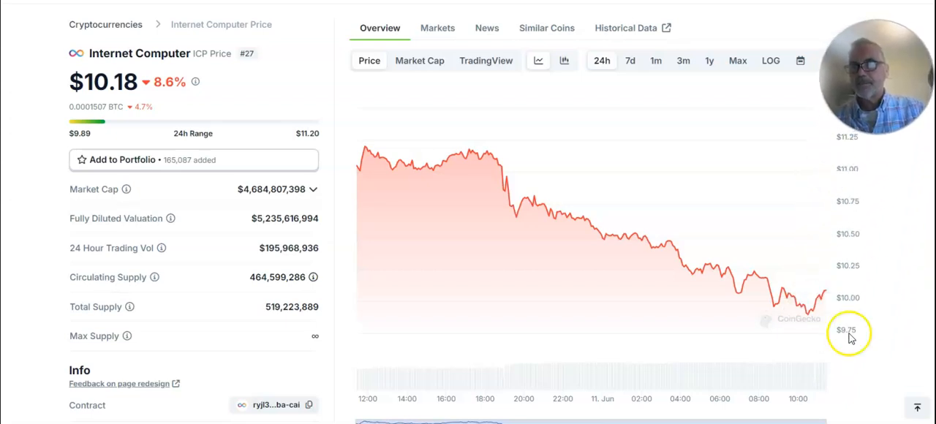
mouse_move(812, 308)
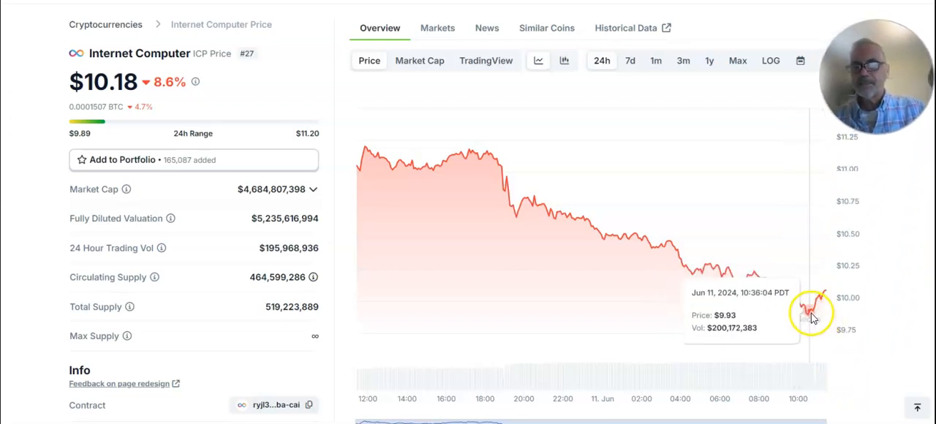
mouse_move(845, 322)
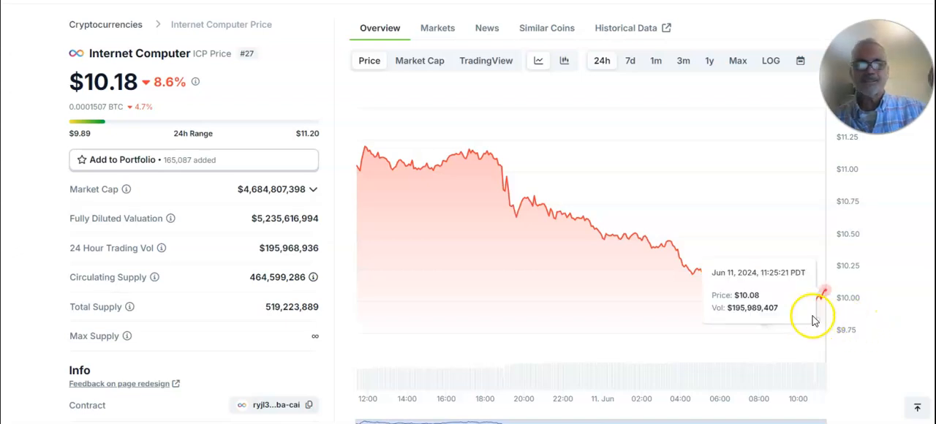
mouse_move(616, 150)
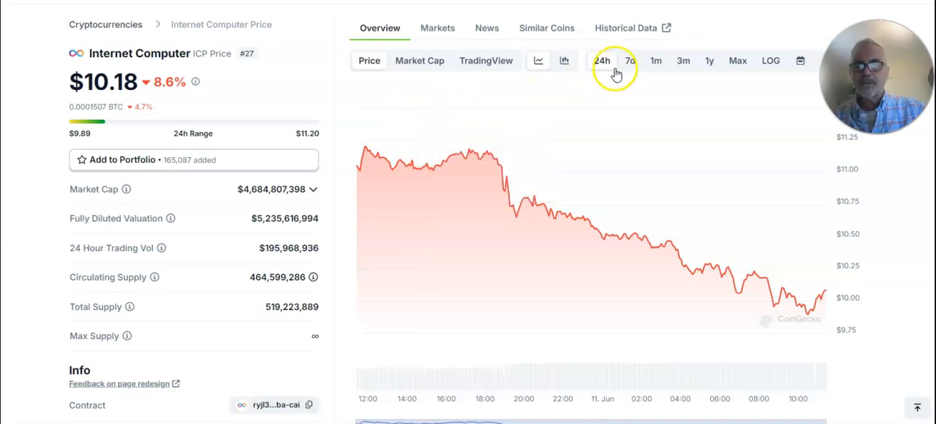
Switch the ICP price chart from 24h to 7d, then to 1m.
left_click(630, 61)
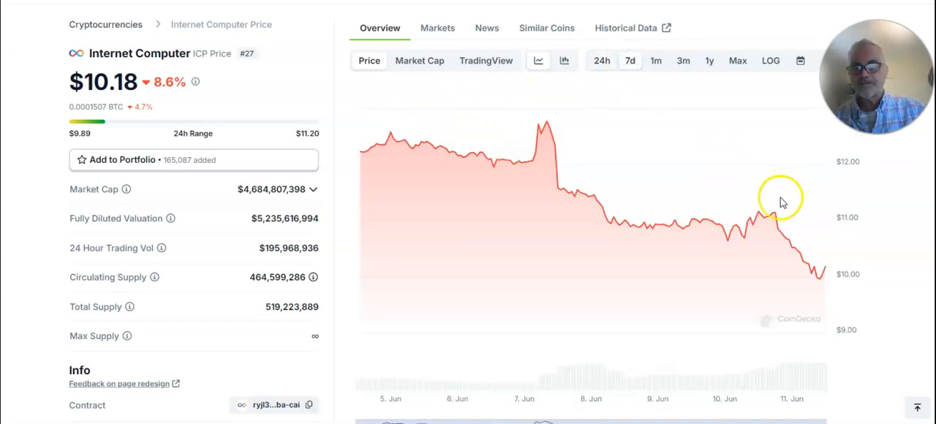
mouse_move(875, 421)
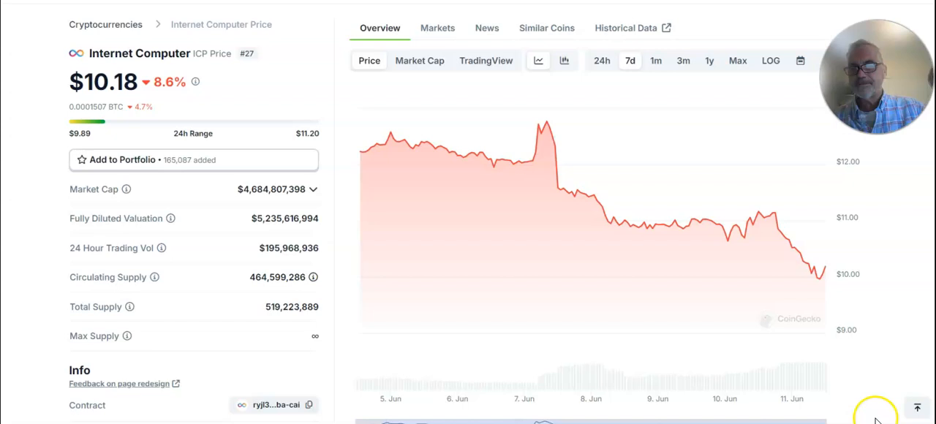
left_click(656, 60)
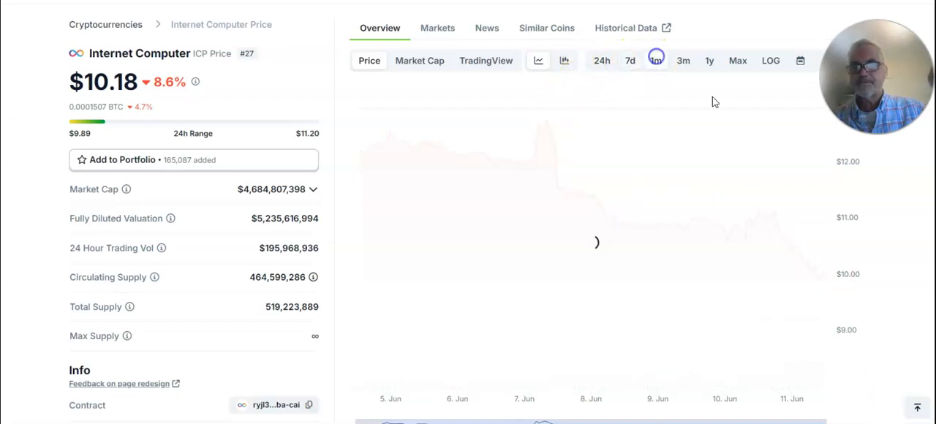
left_click(655, 60)
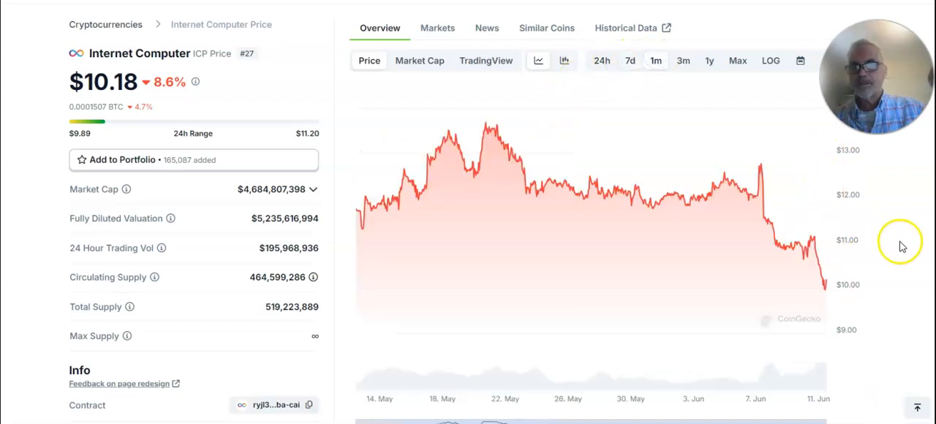
mouse_move(898, 245)
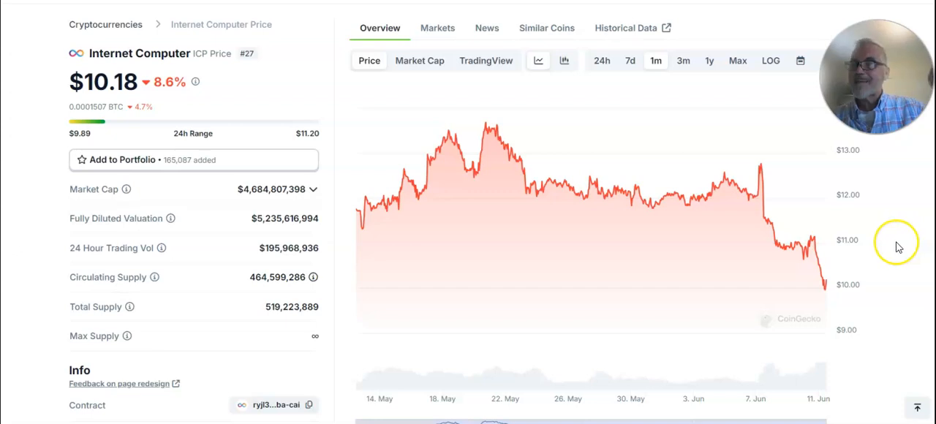
mouse_move(709, 249)
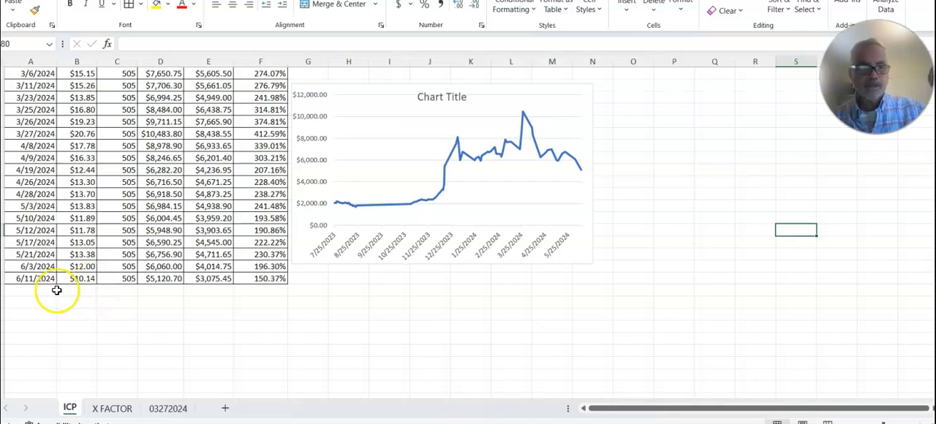
mouse_move(130, 281)
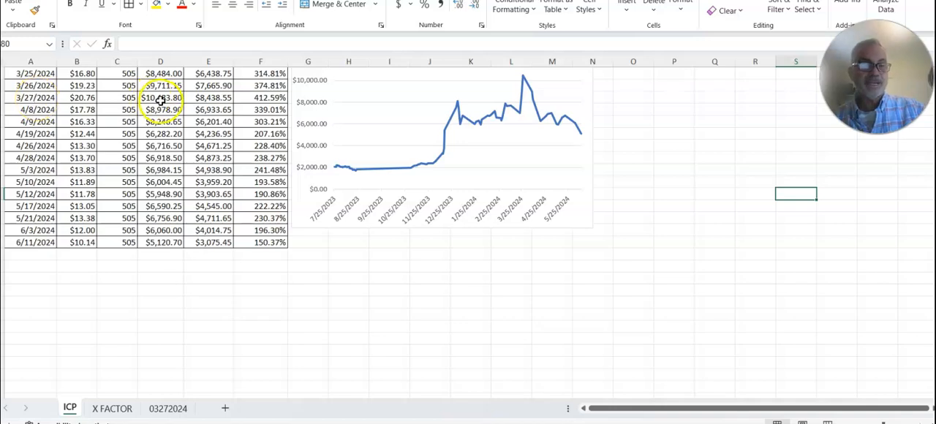
mouse_move(214, 249)
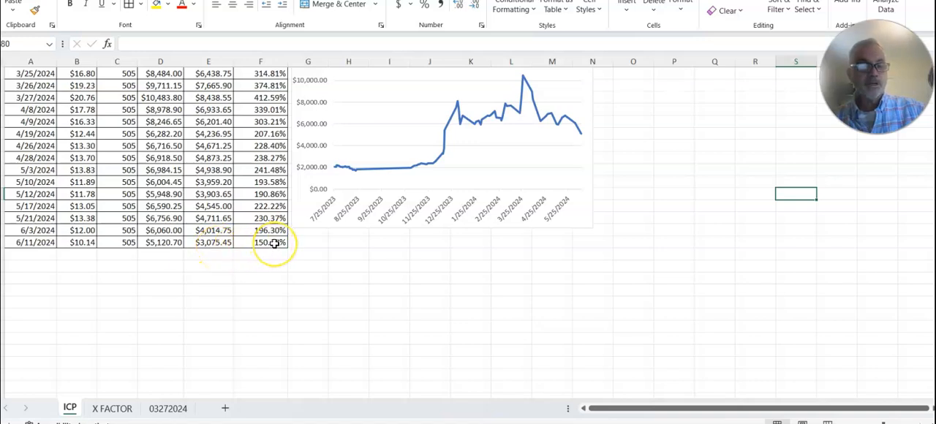
mouse_move(146, 380)
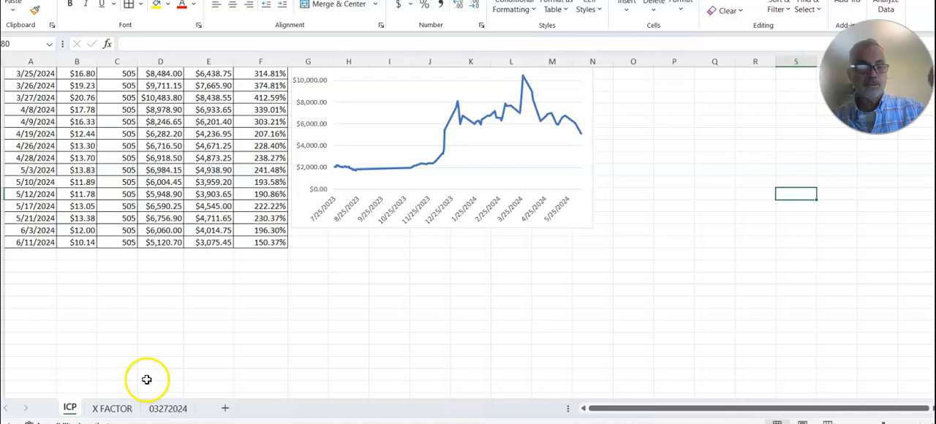
Open the X FACTOR sheet showing the 3.50 and 2.50 multiples.
left_click(112, 408)
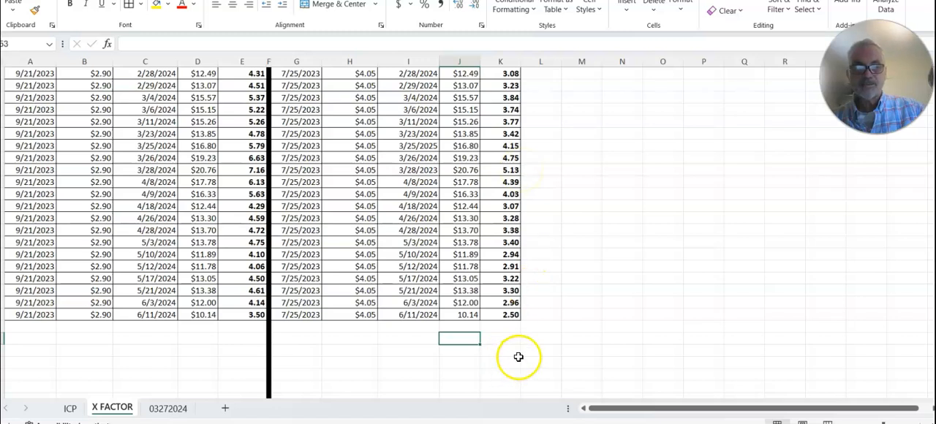
mouse_move(116, 326)
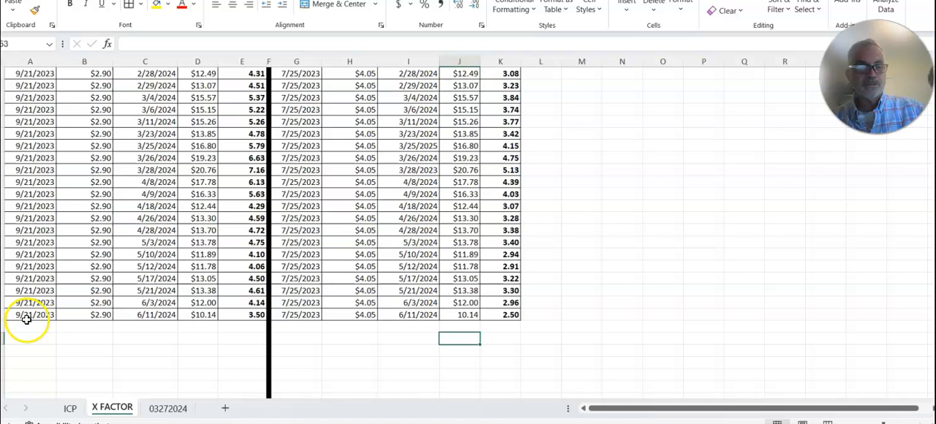
mouse_move(633, 368)
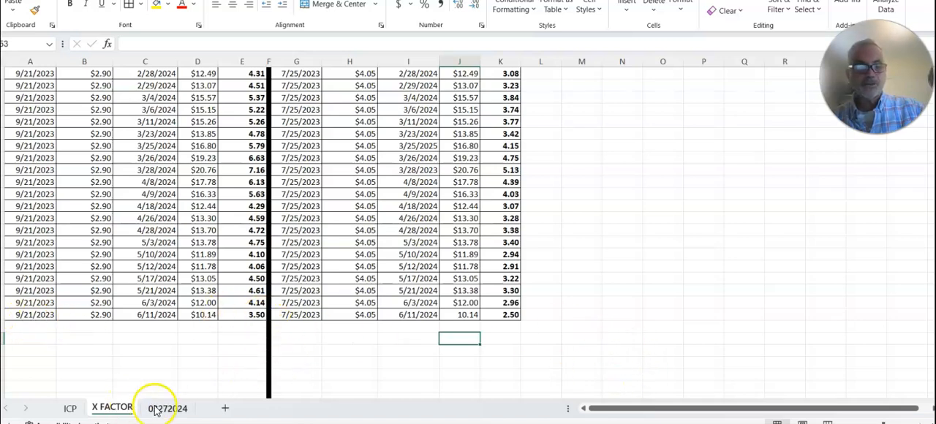
Open the 03272024 sheet showing losses reaching -51.16% by 6/11/2024.
left_click(167, 408)
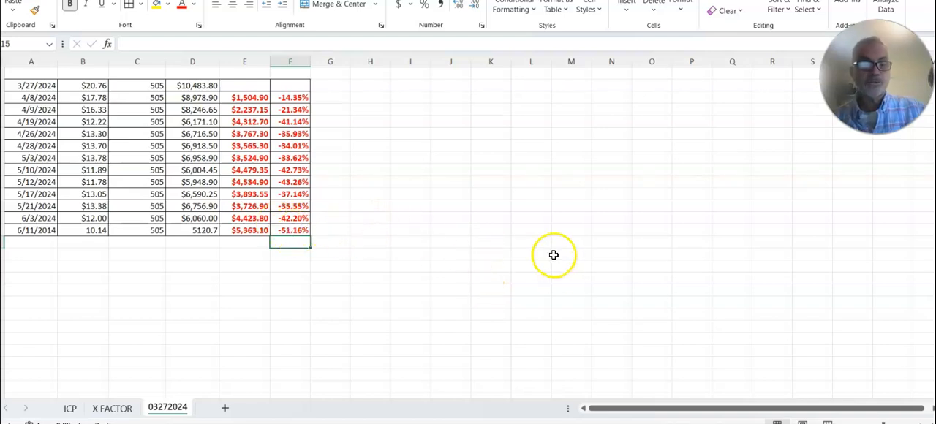
mouse_move(564, 286)
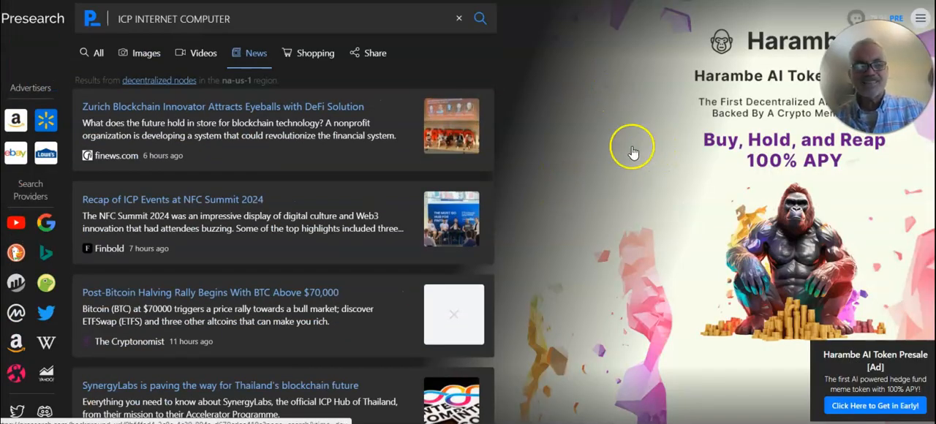
Edit the ICP INTERNET COMPUTER query and browse its news headlines.
left_click(115, 19)
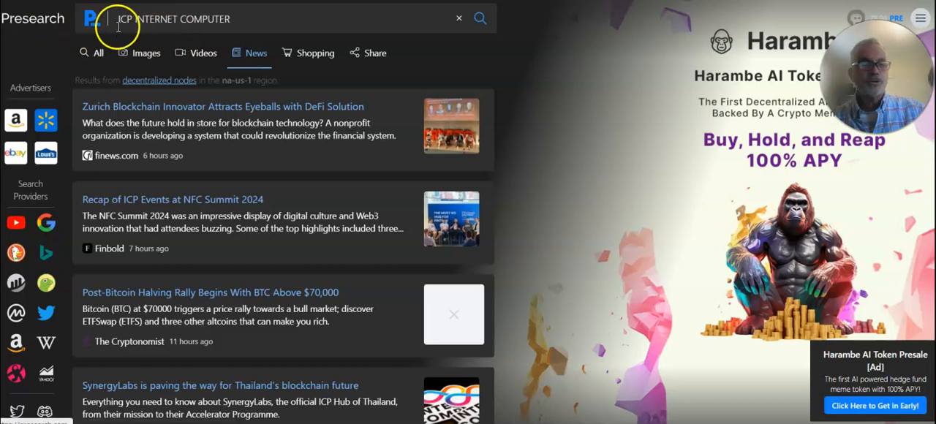
mouse_move(256, 75)
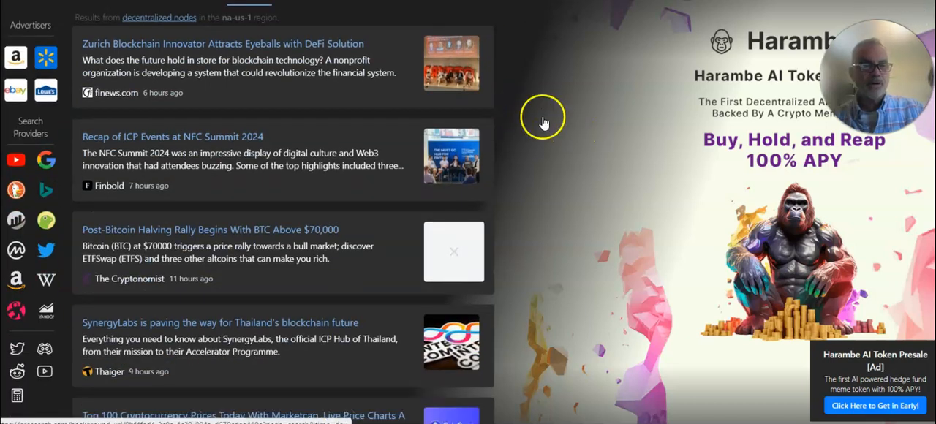
mouse_move(227, 95)
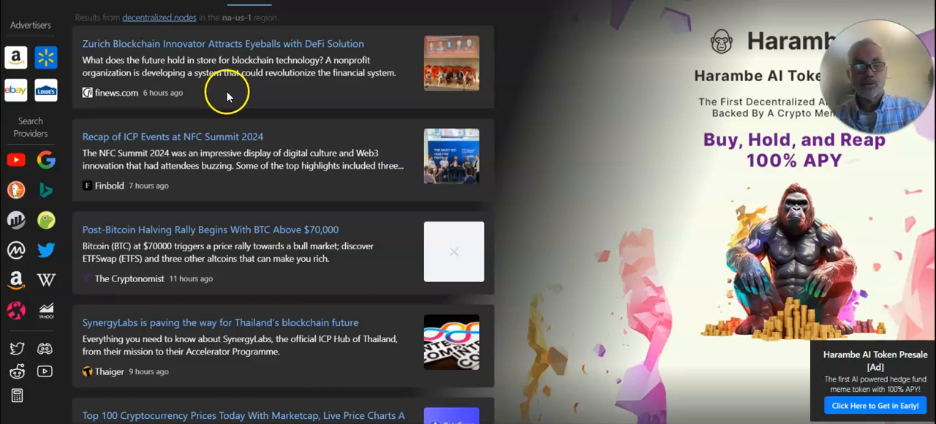
mouse_move(306, 91)
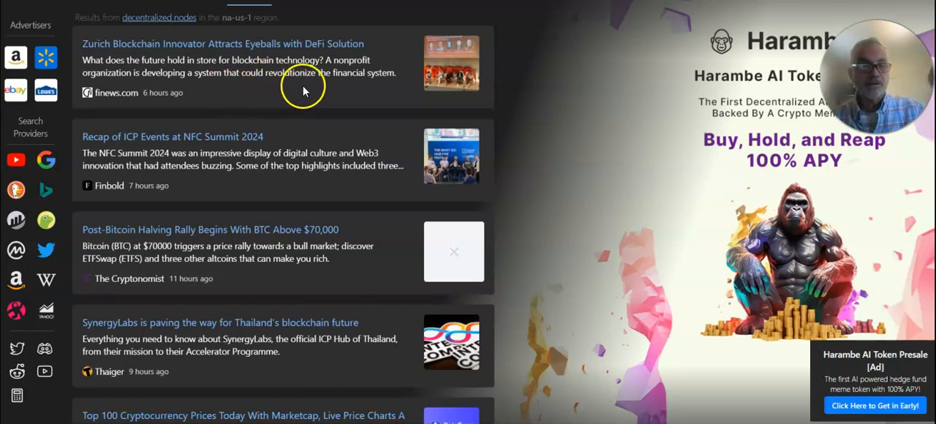
mouse_move(517, 99)
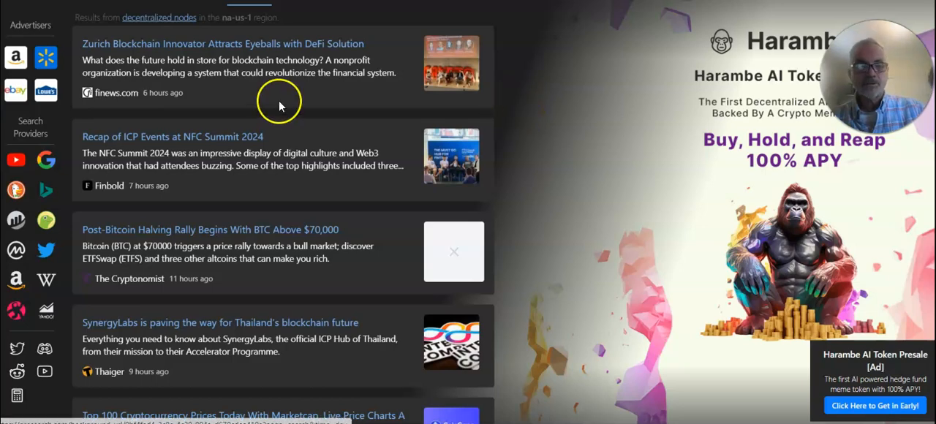
scroll("down", 3)
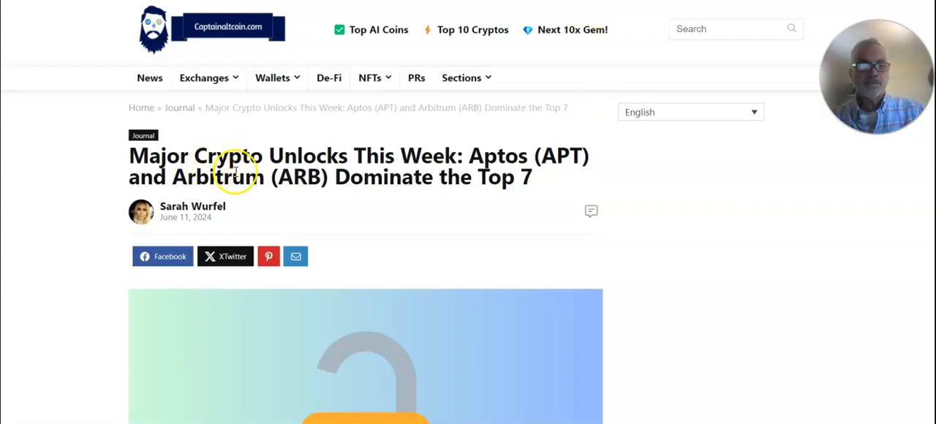
Scroll the Captainaltcoin unlocks article to the Top 7 list showing ICP's $35.65M unlock.
scroll("down", 3)
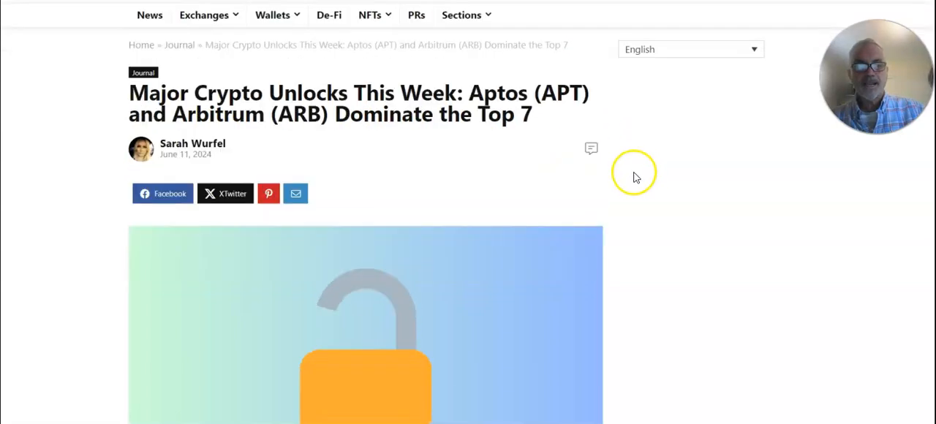
scroll("down", 3)
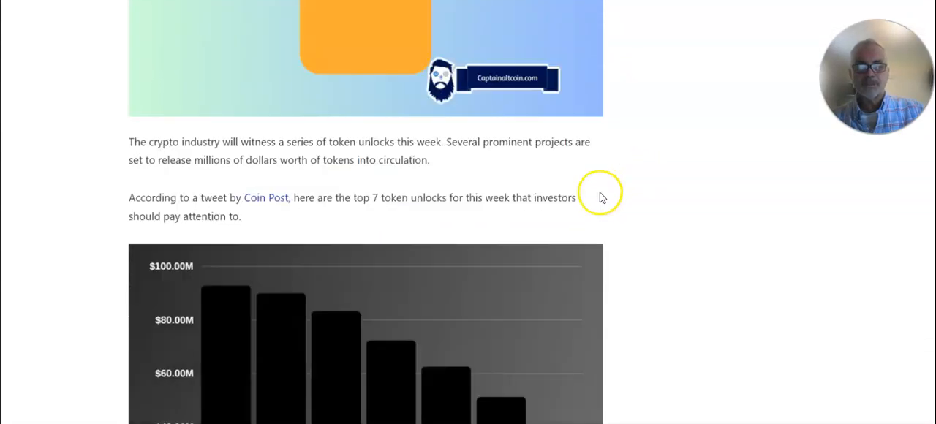
scroll("down", 3)
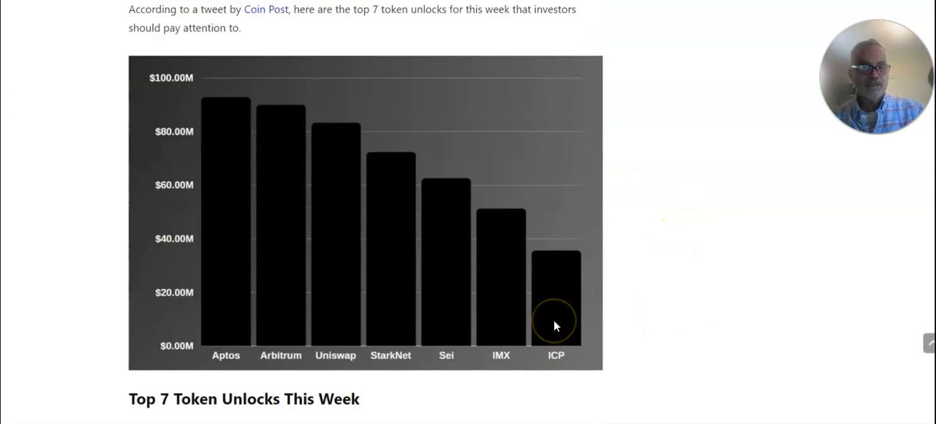
scroll("down", 3)
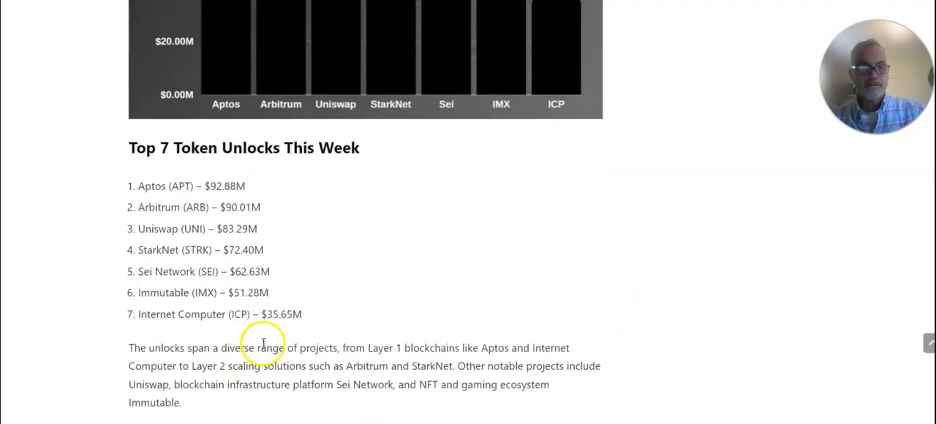
mouse_move(307, 324)
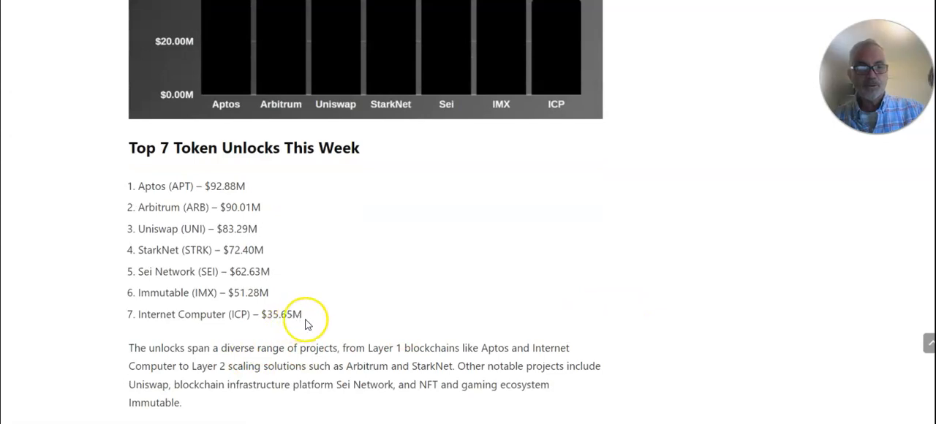
scroll("down", 3)
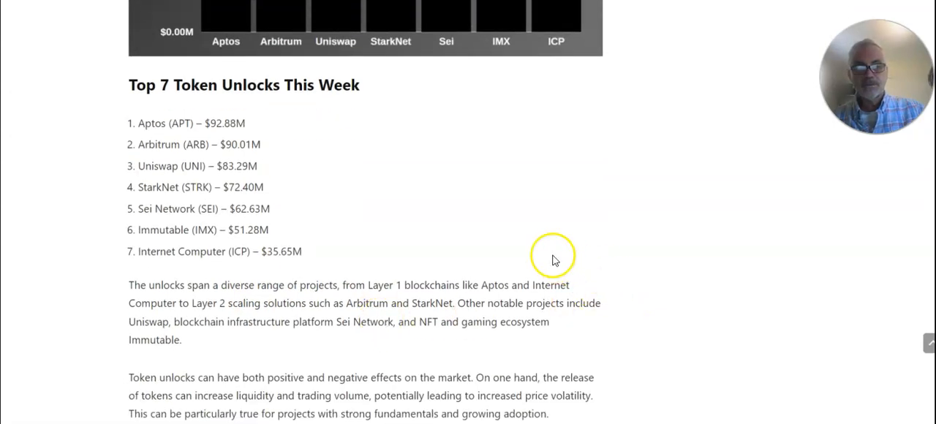
mouse_move(236, 286)
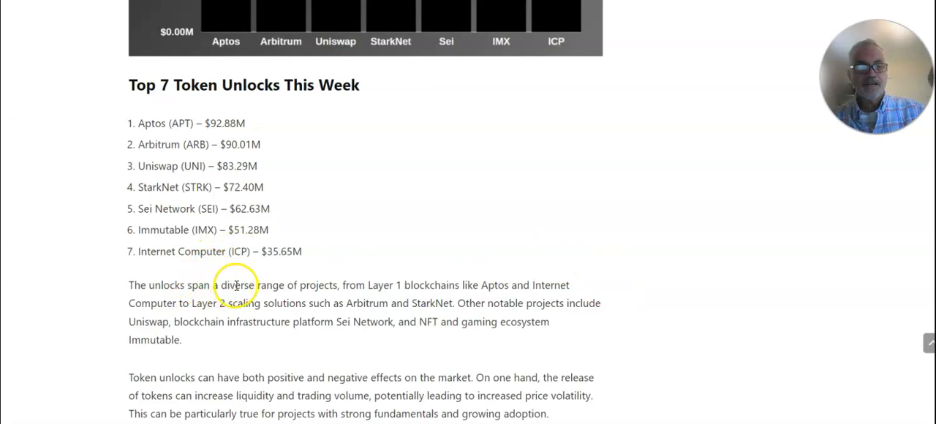
mouse_move(496, 279)
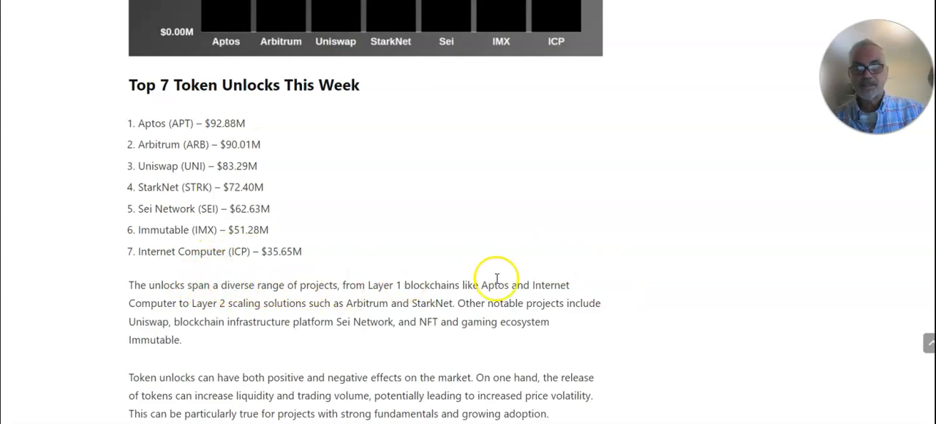
scroll("down", 3)
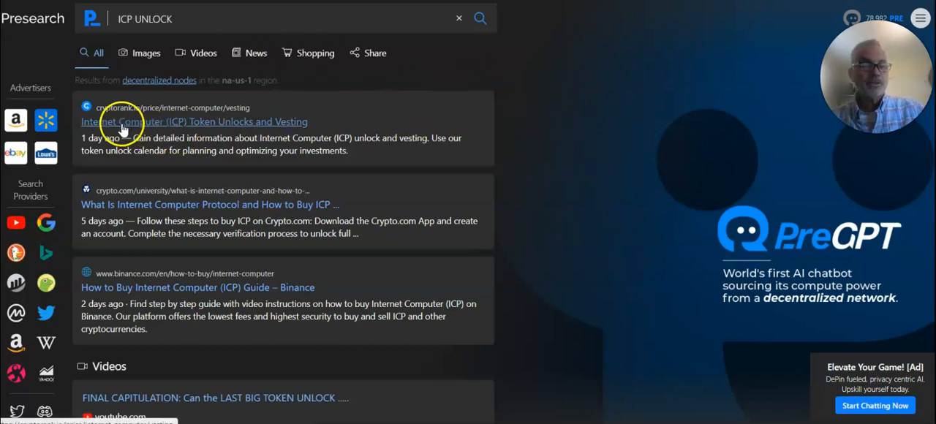
mouse_move(298, 136)
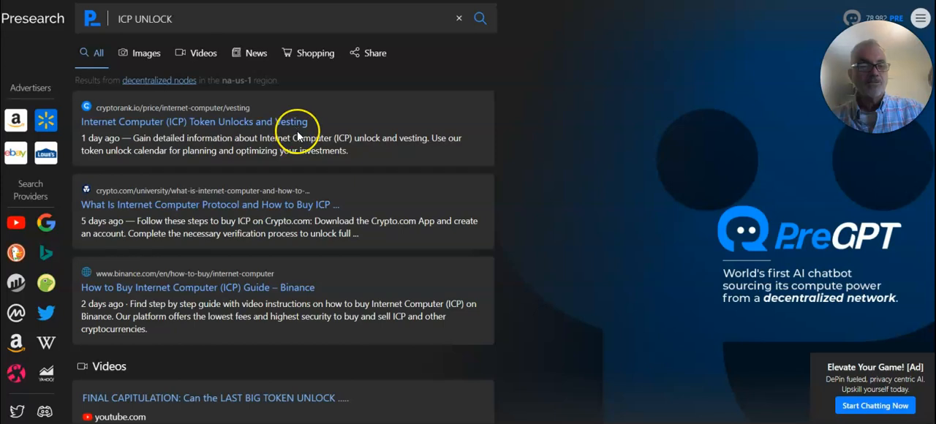
Scroll the ICP UNLOCK results to tweets on the 2.33M-token June 11 unlock.
scroll("down", 3)
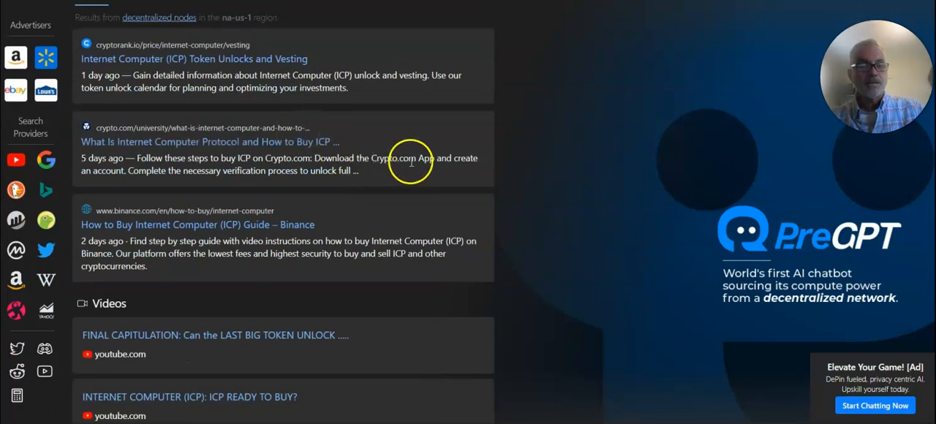
mouse_move(301, 151)
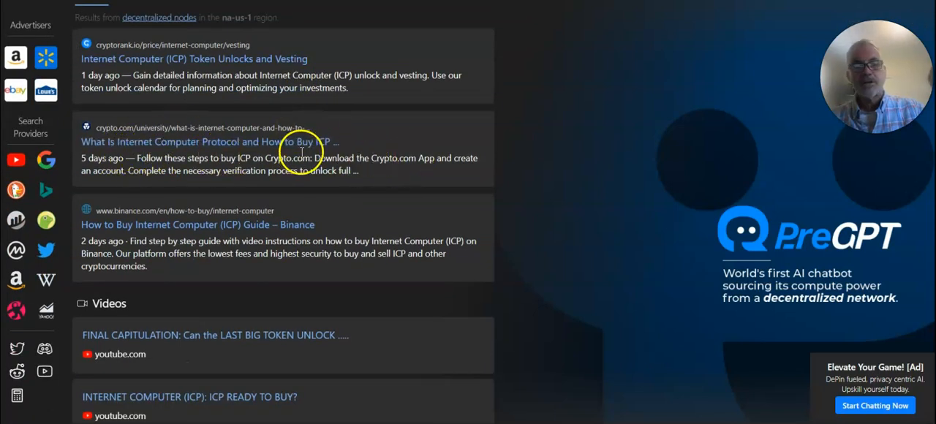
mouse_move(301, 142)
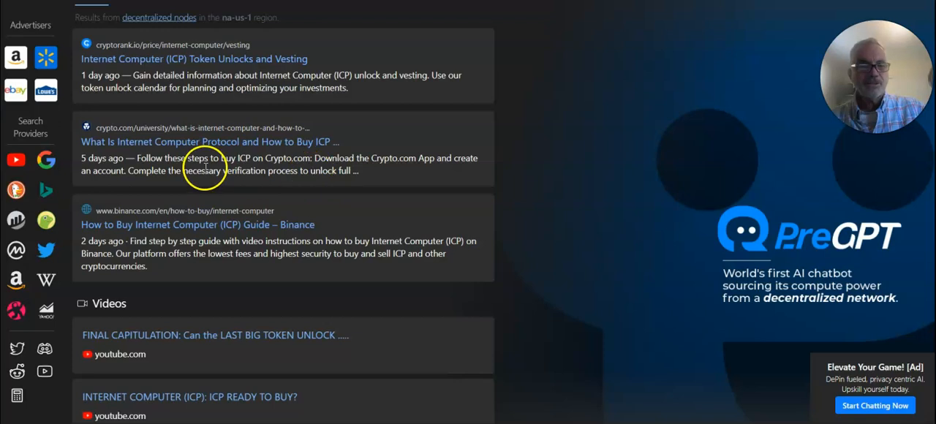
mouse_move(365, 144)
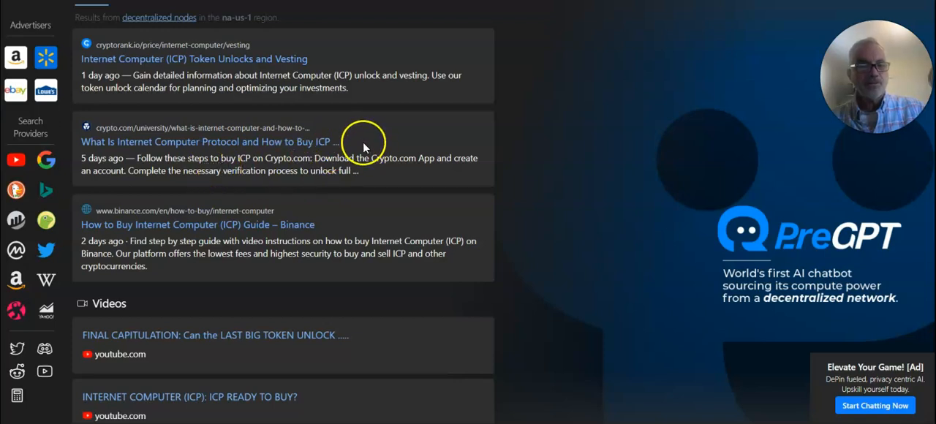
scroll("down", 3)
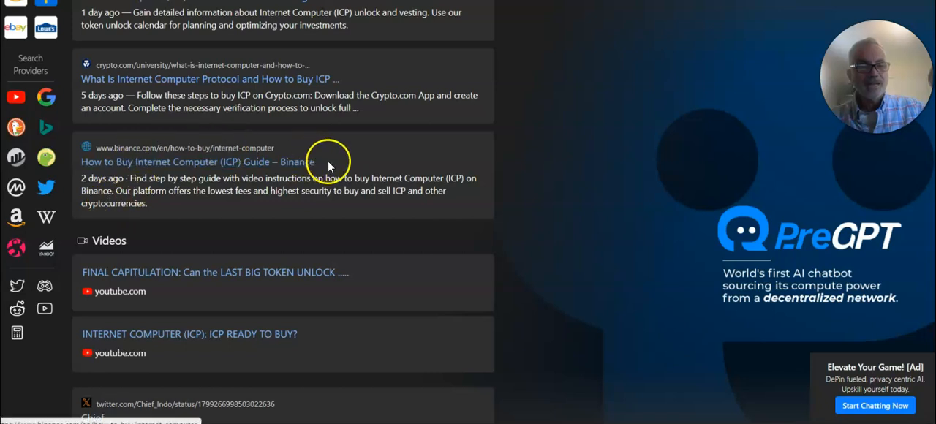
mouse_move(353, 174)
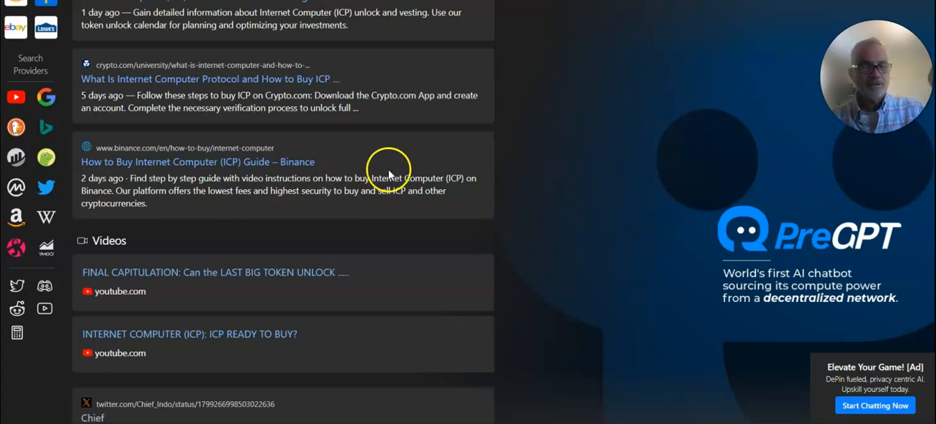
scroll("down", 3)
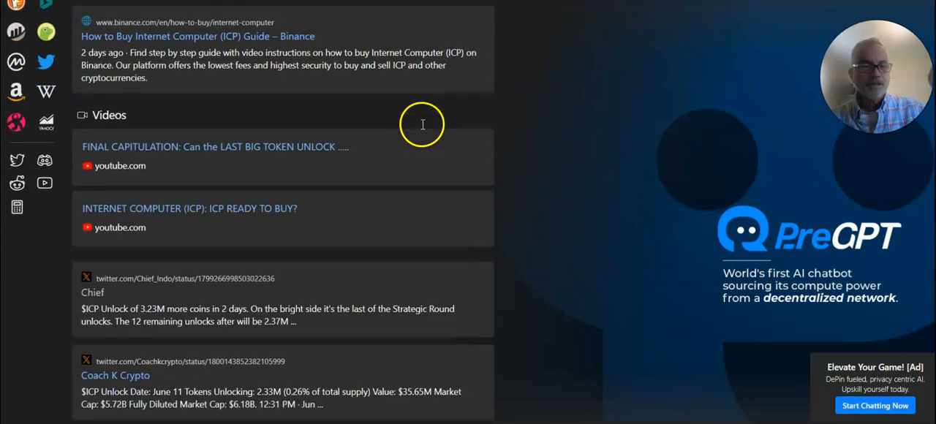
scroll("down", 3)
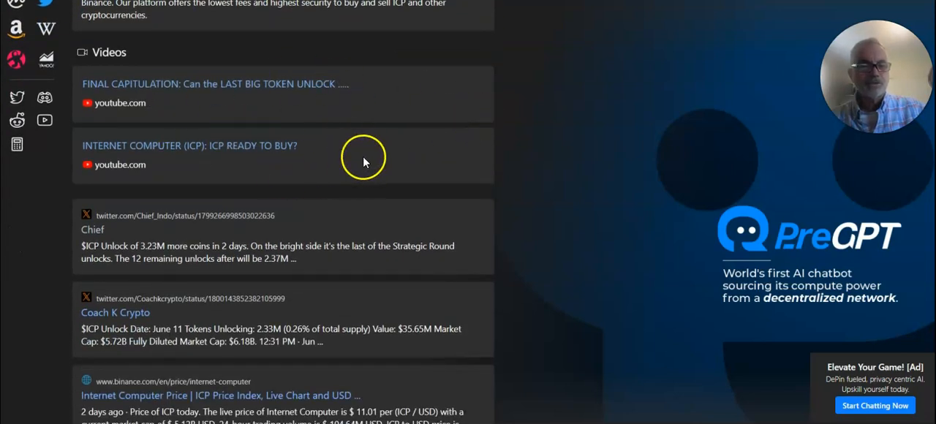
scroll("down", 3)
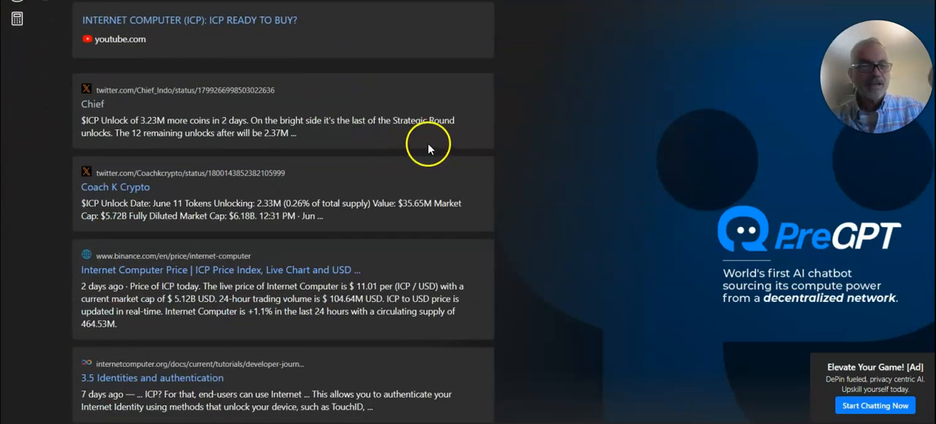
mouse_move(591, 35)
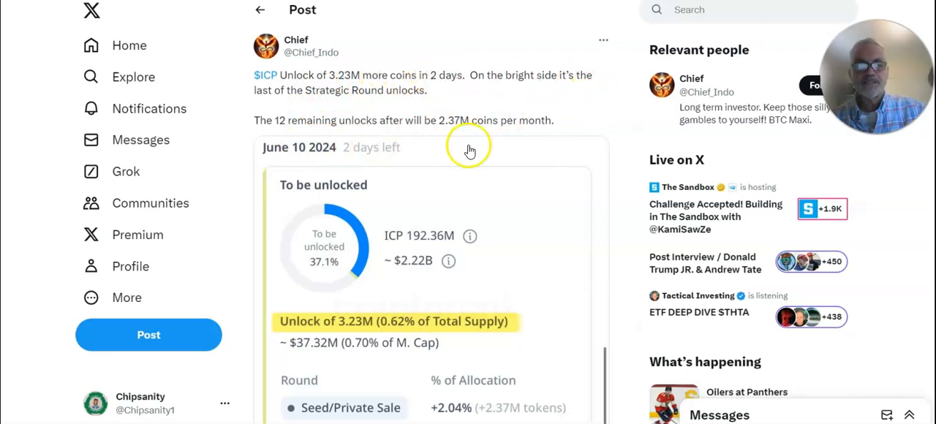
mouse_move(458, 102)
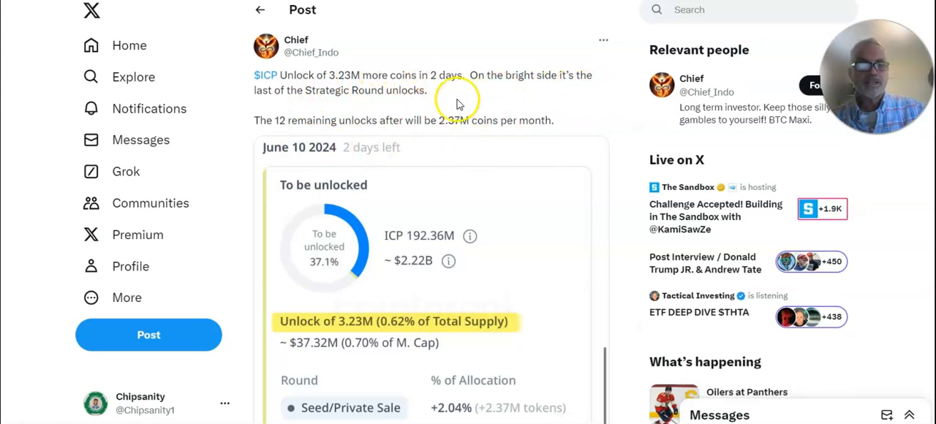
mouse_move(490, 160)
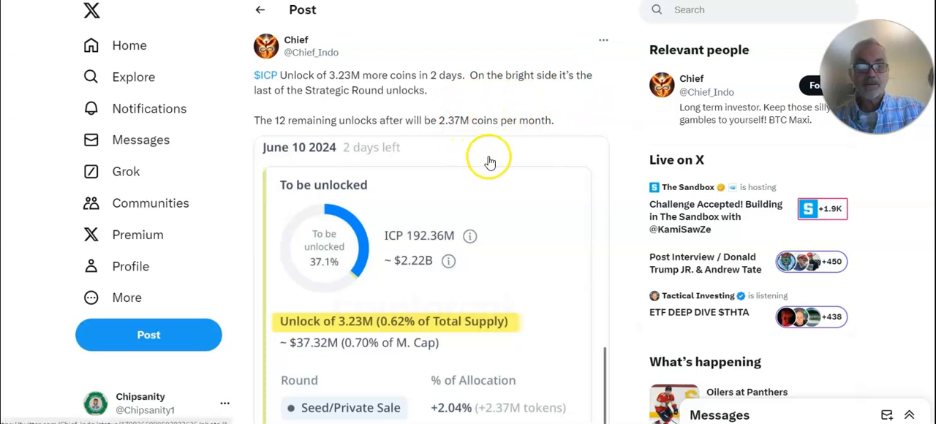
Scroll Chief's tweet to the 3.23M ICP unlock card for June 10, 2024.
scroll("down", 3)
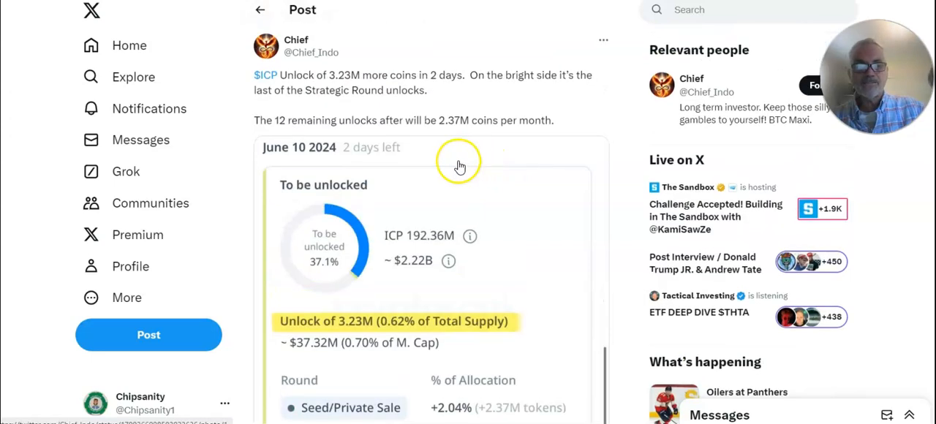
mouse_move(459, 161)
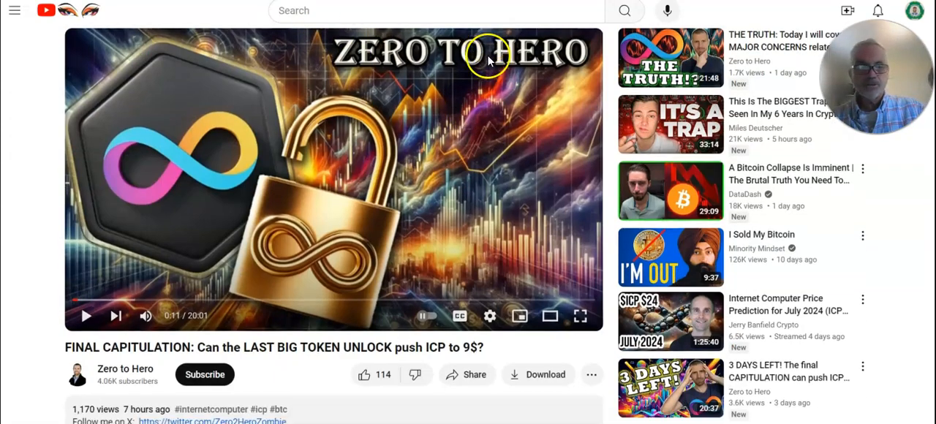
Scroll through the FINAL CAPITULATION and 3 DAYS LEFT Zero to Hero videos.
scroll("down", 3)
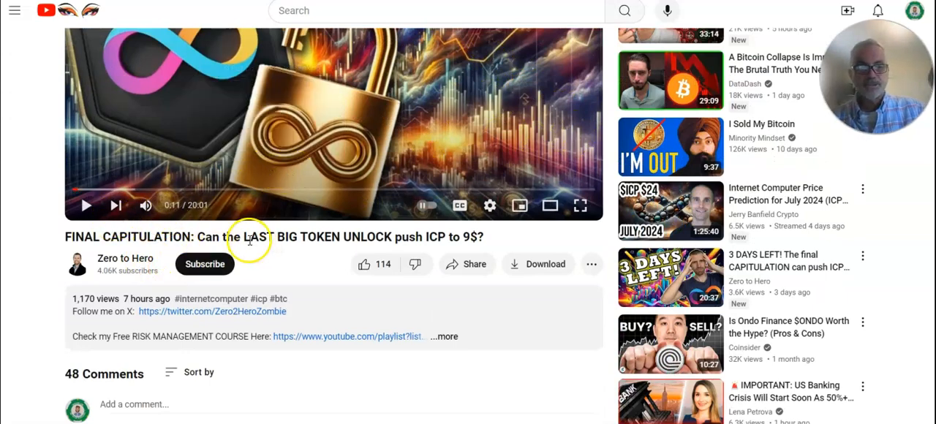
mouse_move(379, 237)
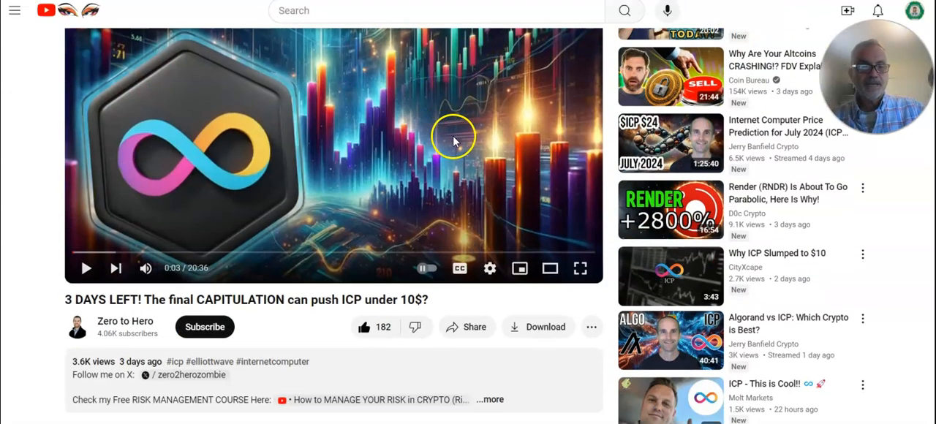
mouse_move(357, 304)
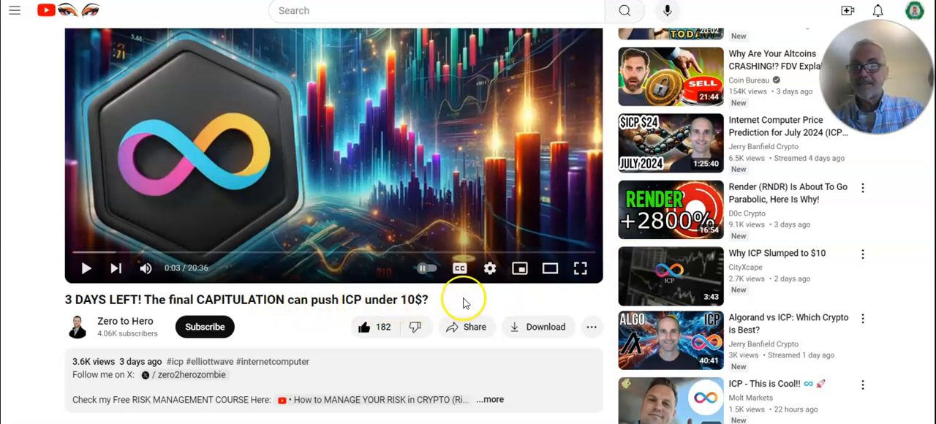
scroll("down", 3)
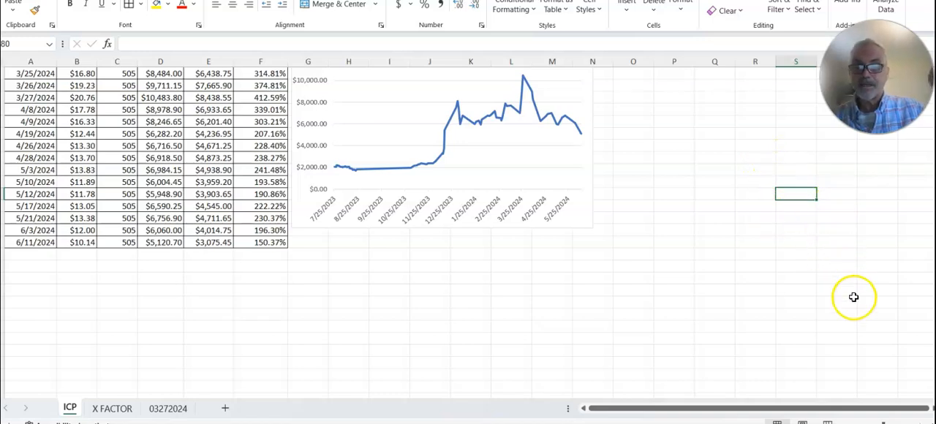
mouse_move(713, 189)
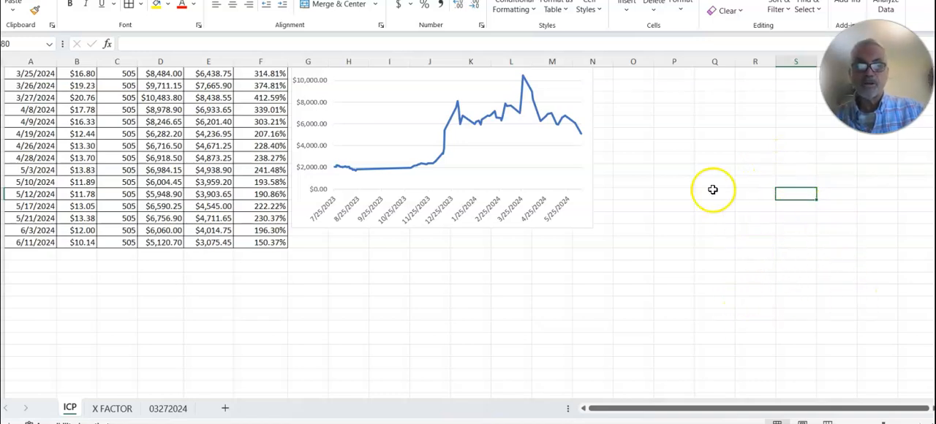
mouse_move(742, 89)
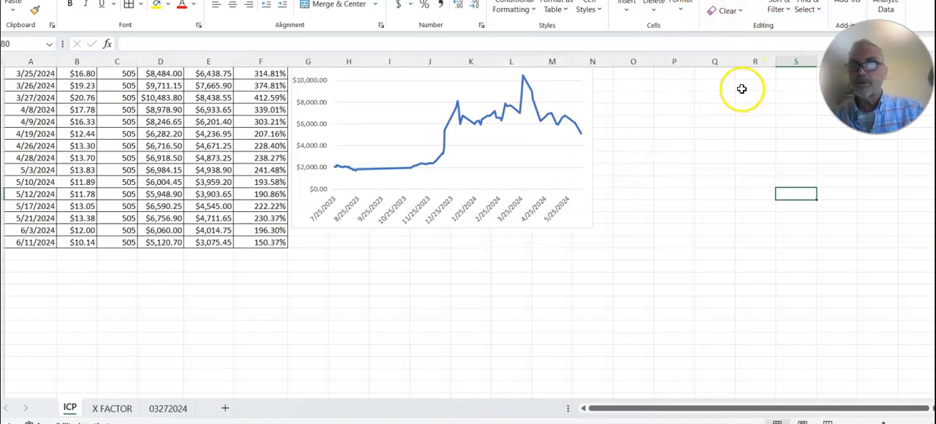
Scroll the ICP sheet's dated value table and line chart.
scroll("down", 3)
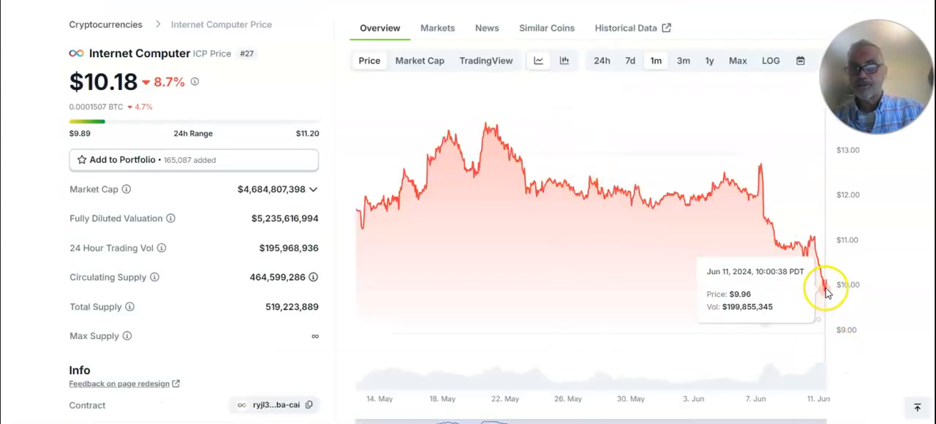
mouse_move(726, 24)
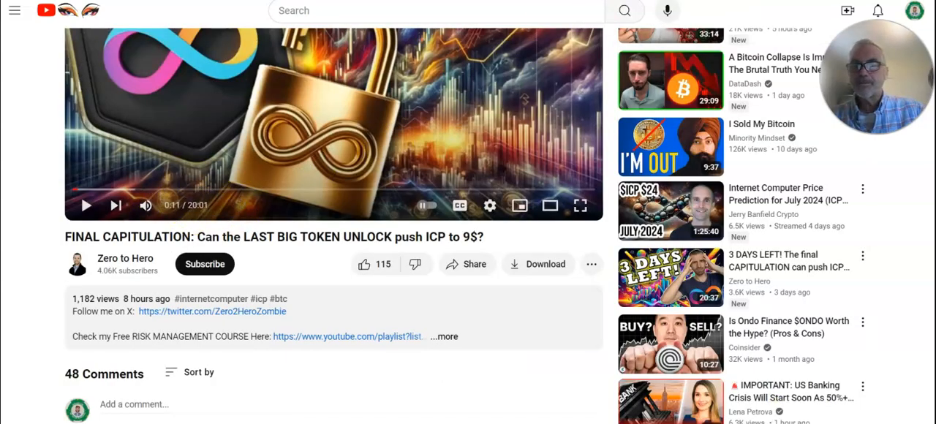
Switch past the 3 DAYS LEFT video to Jerry Banfield's July 2024 ICP prediction.
left_click(670, 278)
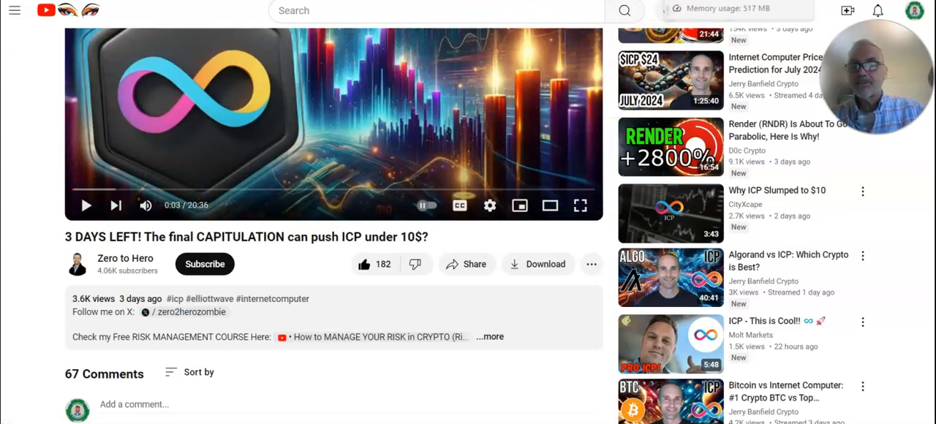
left_click(670, 80)
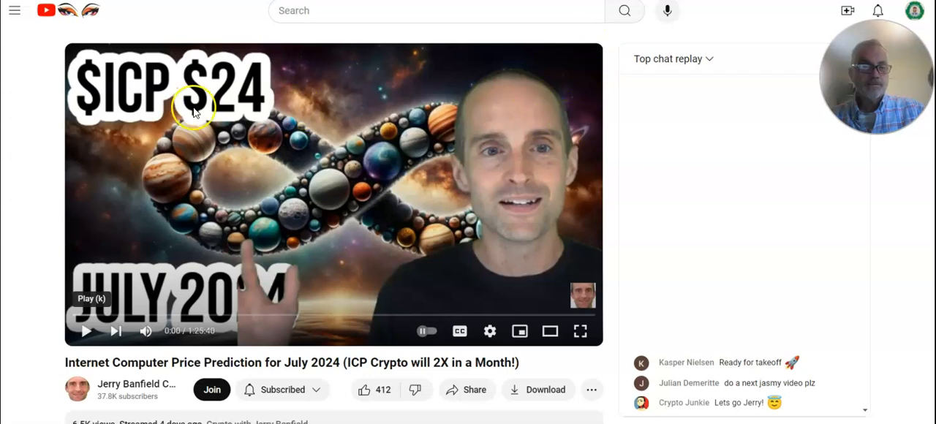
mouse_move(761, 150)
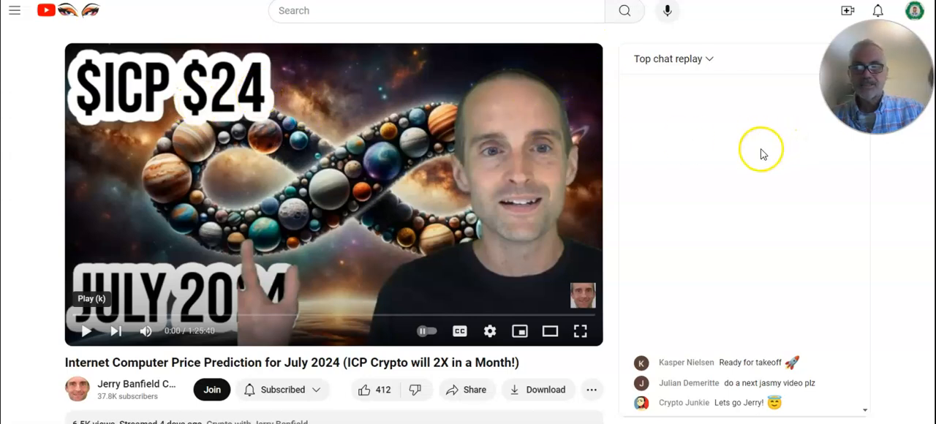
mouse_move(762, 161)
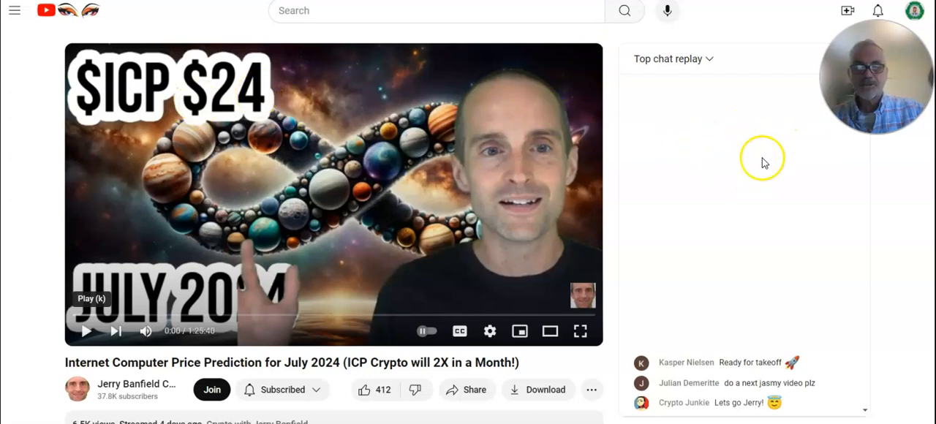
mouse_move(212, 335)
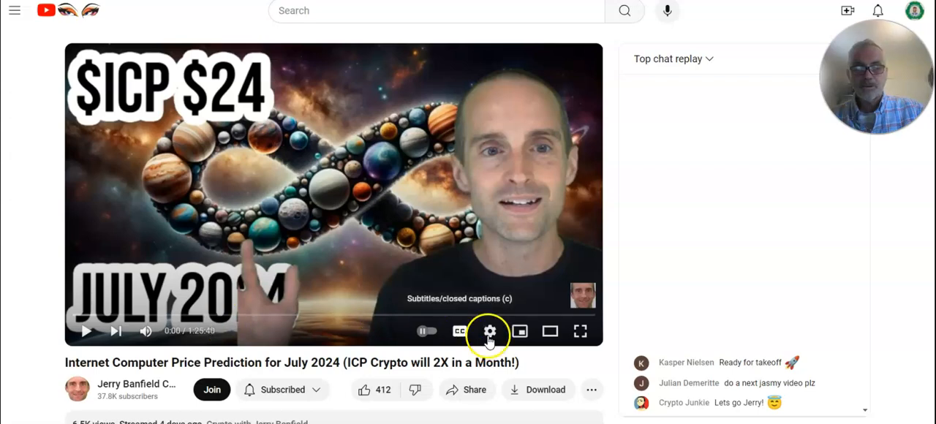
Show the player settings (subtitles off, quality auto 360p) for the July 2024 ICP prediction video.
left_click(489, 331)
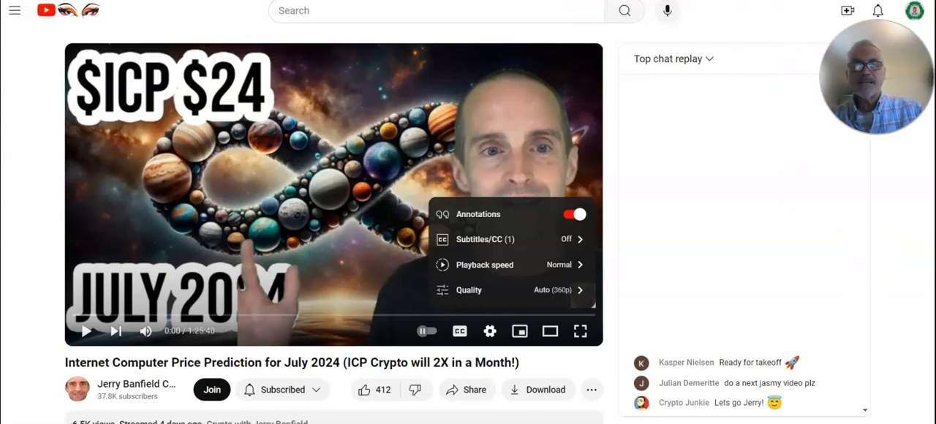
mouse_move(697, 156)
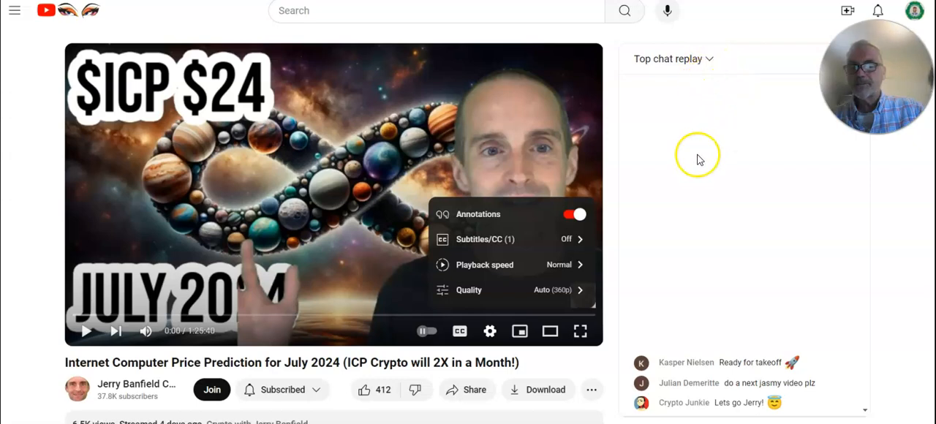
mouse_move(706, 163)
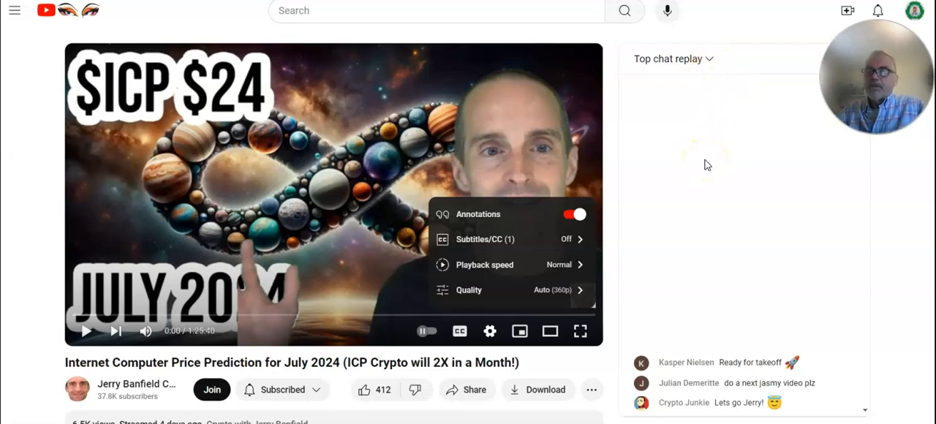